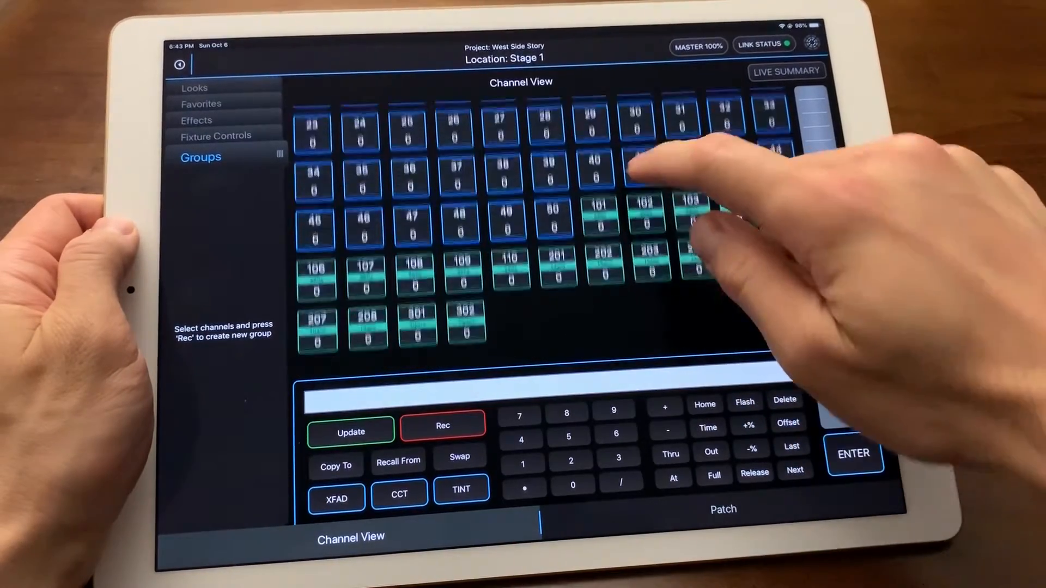
Select channel 101 in Channel View so the command line reads Channel 101
{"action": "left_click", "coordinate": [600, 230]}
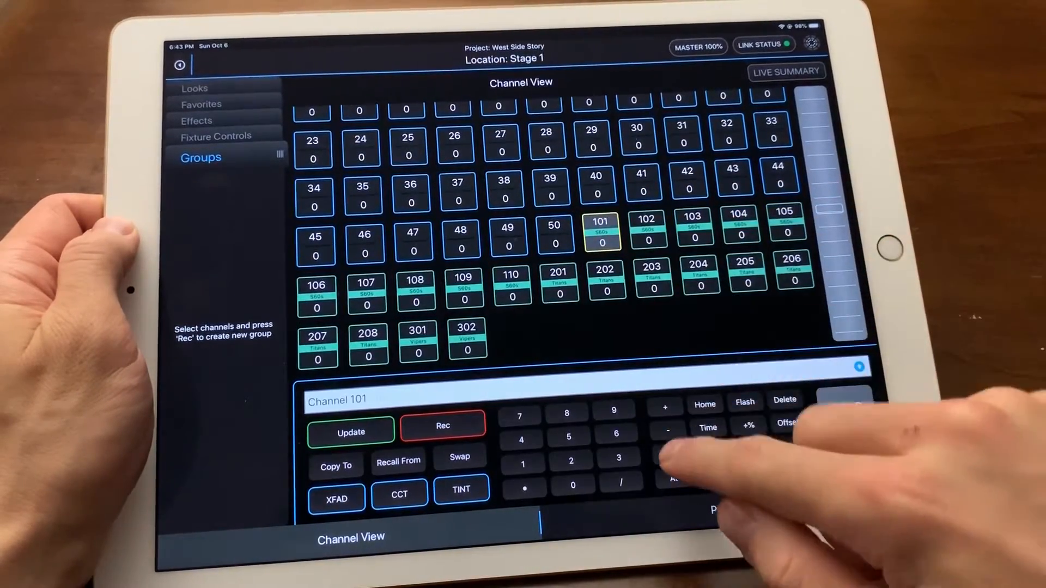
Record channels 101 thru 110 as group 101 named 'Skypanels'
{"action": "left_click", "coordinate": [443, 426]}
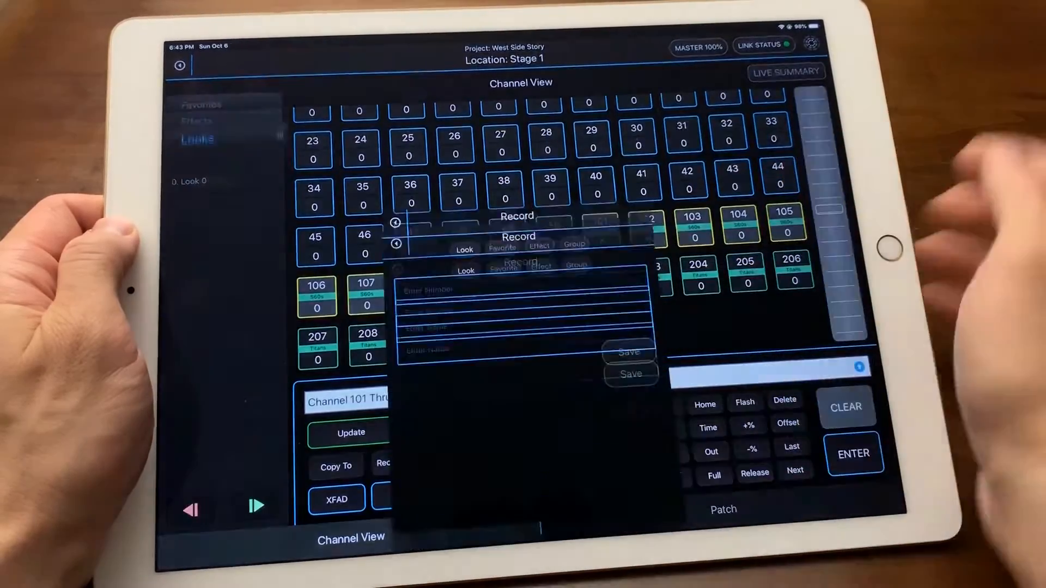
{"action": "left_click", "coordinate": [566, 164]}
{"action": "type", "text": "S"}
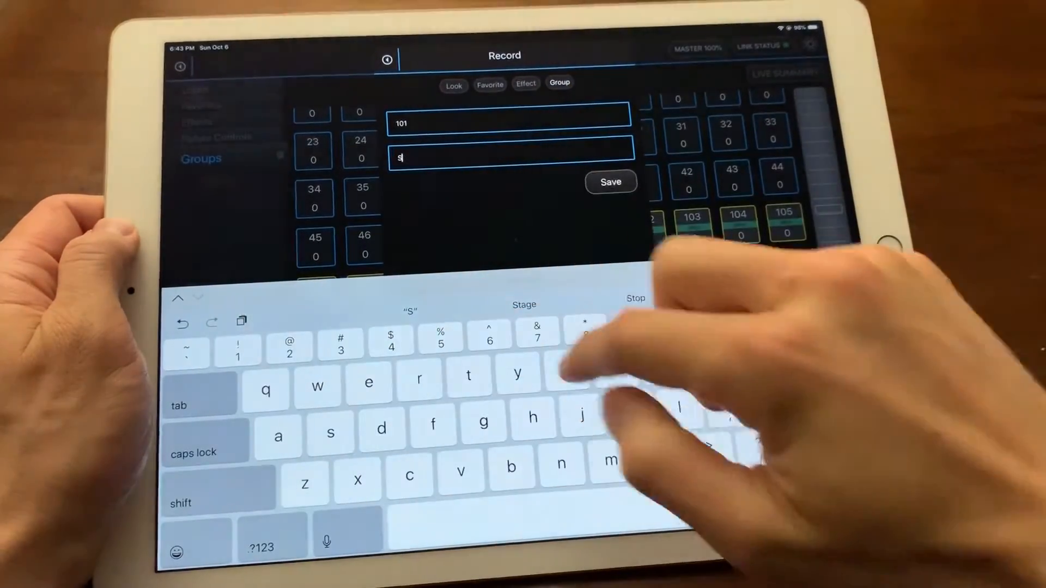
{"action": "type", "text": "ky"}
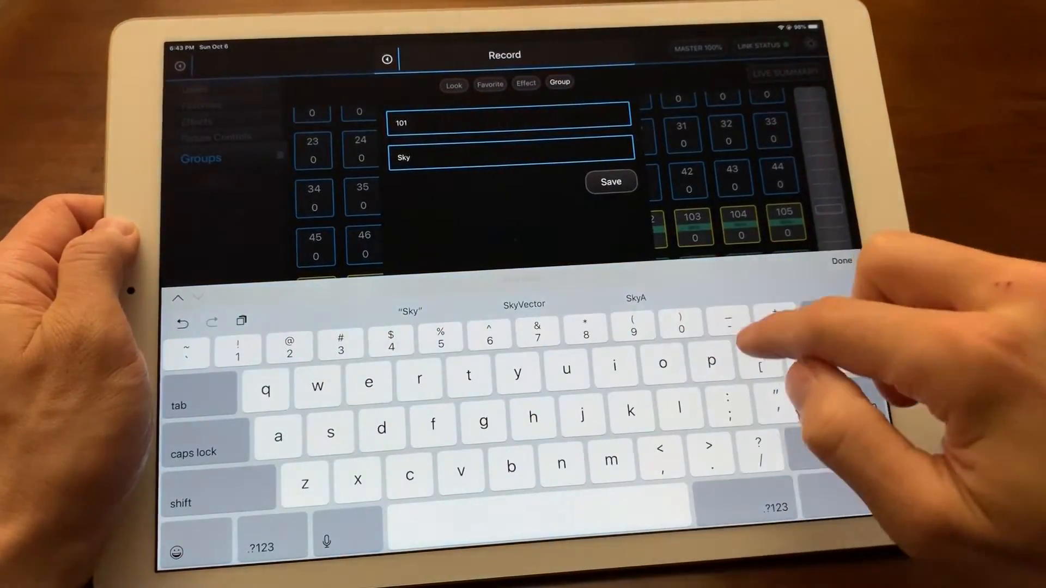
{"action": "type", "text": "panels"}
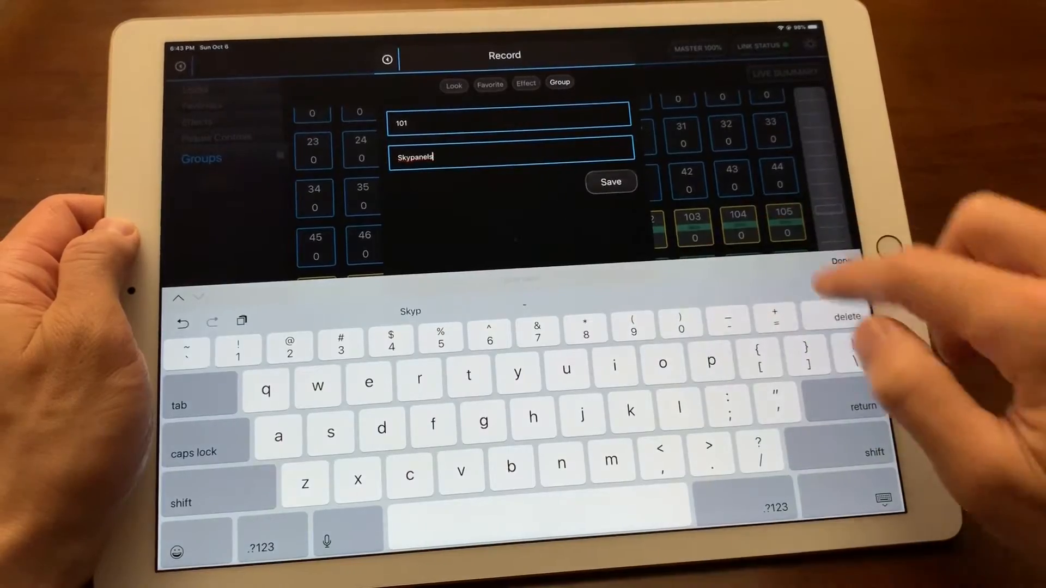
{"action": "left_click", "coordinate": [609, 181]}
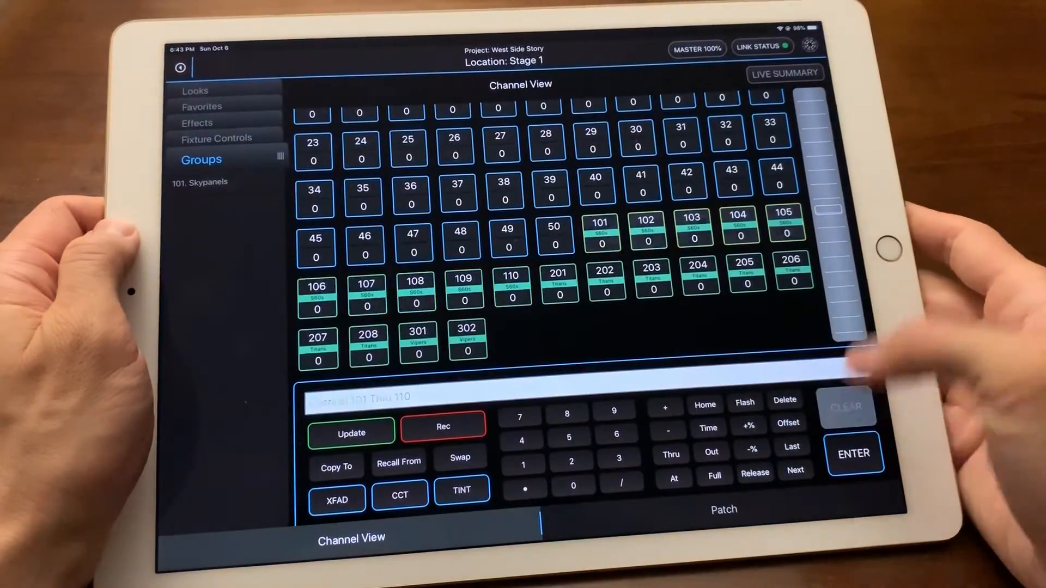
Select the 101 Skypanels group and set it at level 35
{"action": "left_click", "coordinate": [846, 407]}
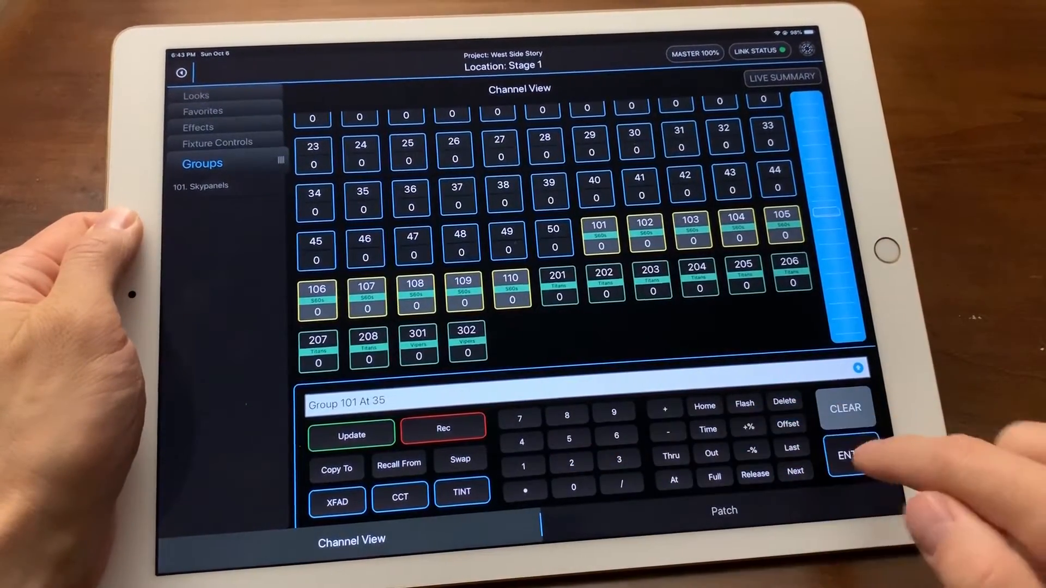
{"action": "left_click", "coordinate": [853, 455]}
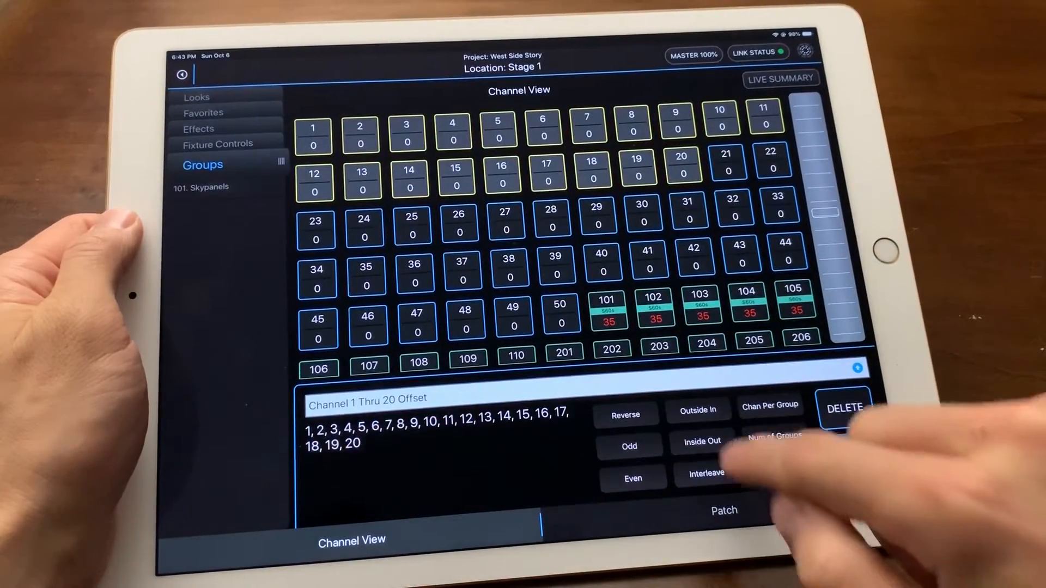
Apply an Inside Out offset to channels 1 thru 20
{"action": "left_click", "coordinate": [701, 442]}
{"action": "type", "text": "1"}
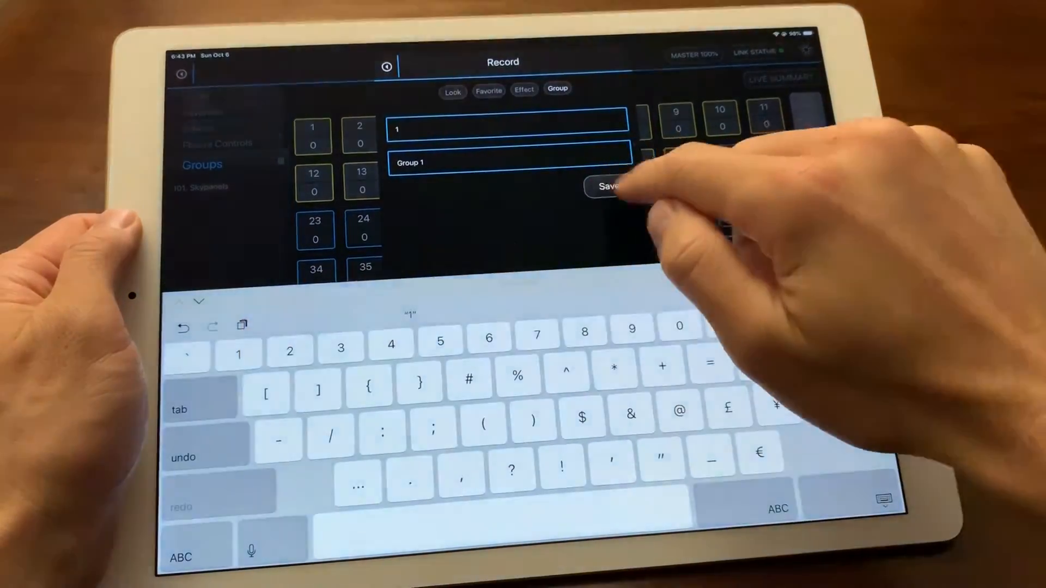
Save the offset selection as group 1 named 'Group 1'
{"action": "left_click", "coordinate": [605, 186]}
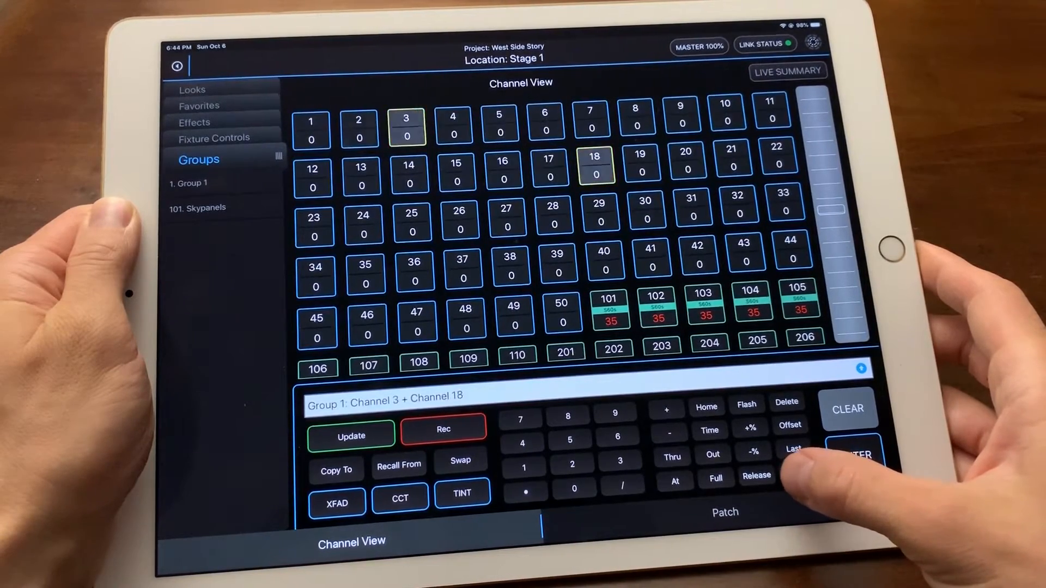
Step Group 1 forward from channels 3 and 18 to channels 4 and 17
{"action": "left_click", "coordinate": [792, 449]}
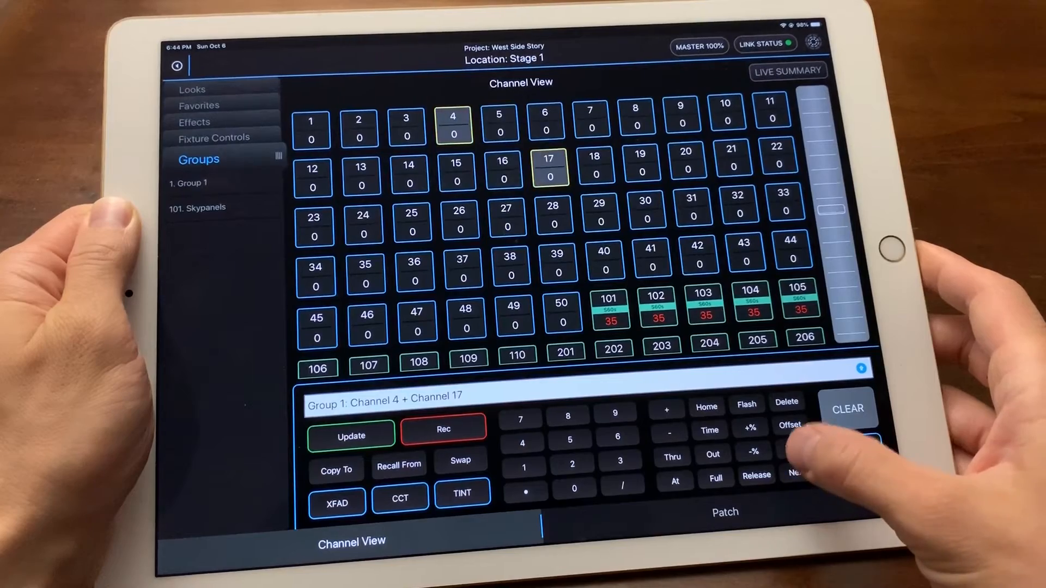